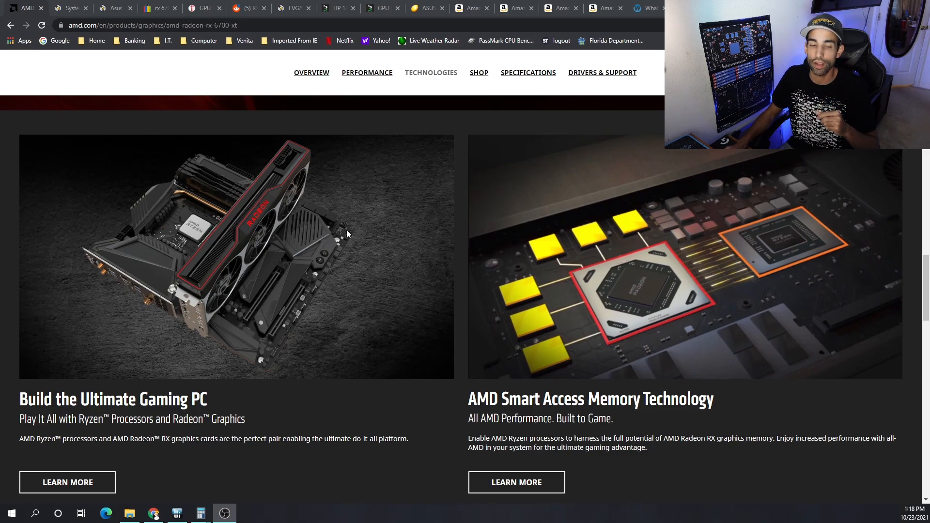
pyautogui.moveTo(65, 8)
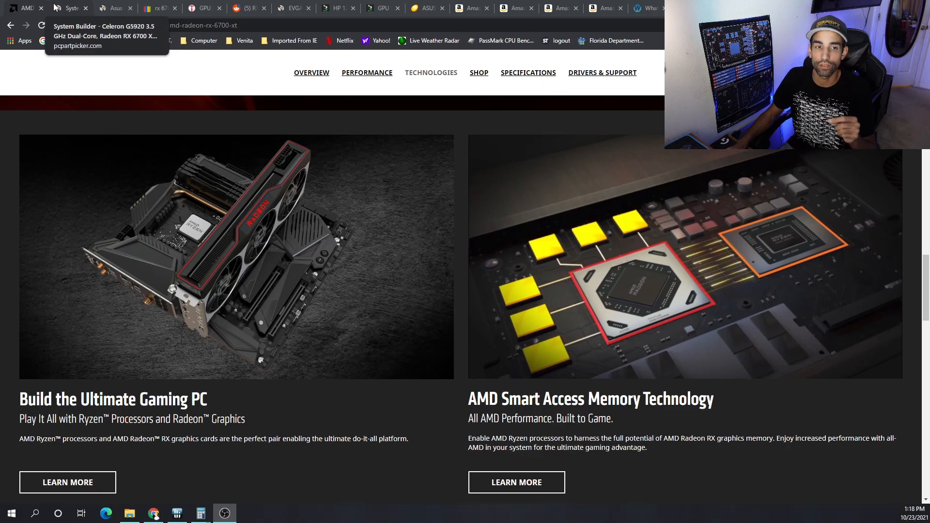
# - Show the PCPartPicker list for the Celeron G5920 build with the RX 6700 XT at $5100
pyautogui.click(66, 8)
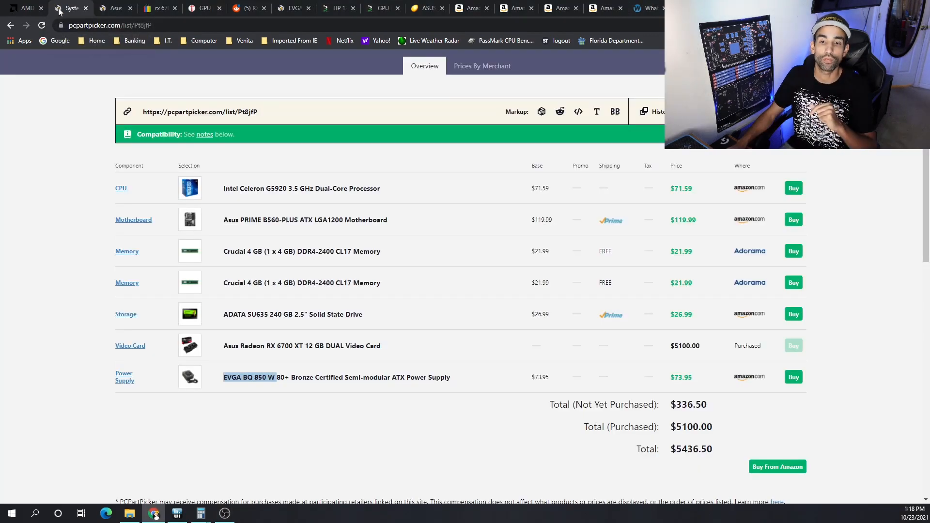
pyautogui.moveTo(417, 210)
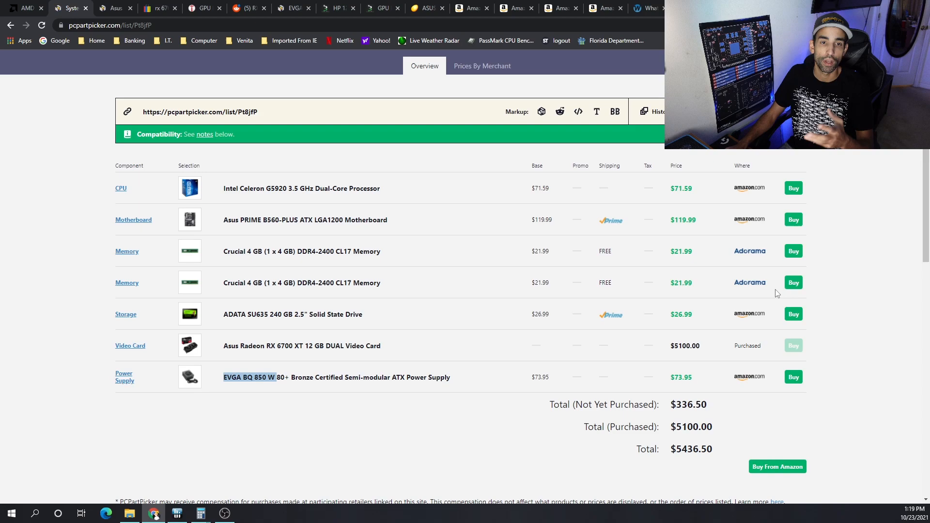
pyautogui.click(133, 219)
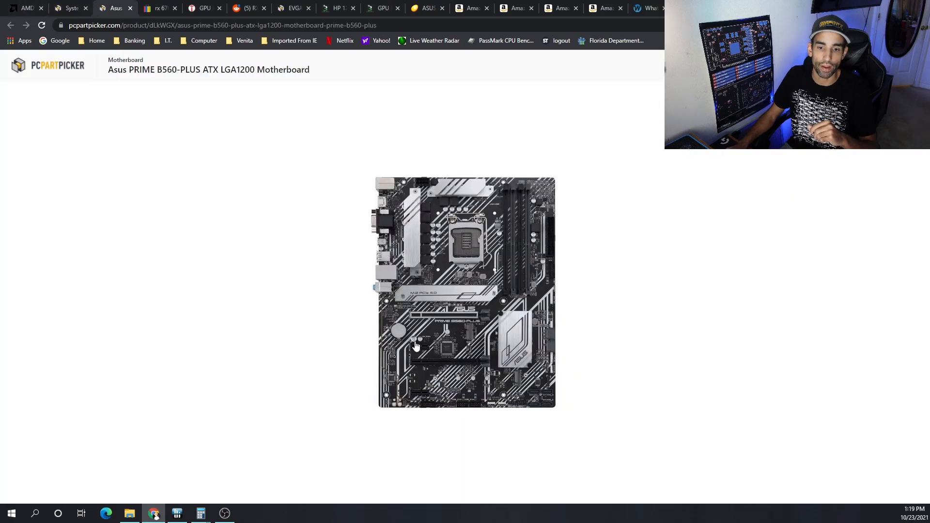
pyautogui.moveTo(451, 380)
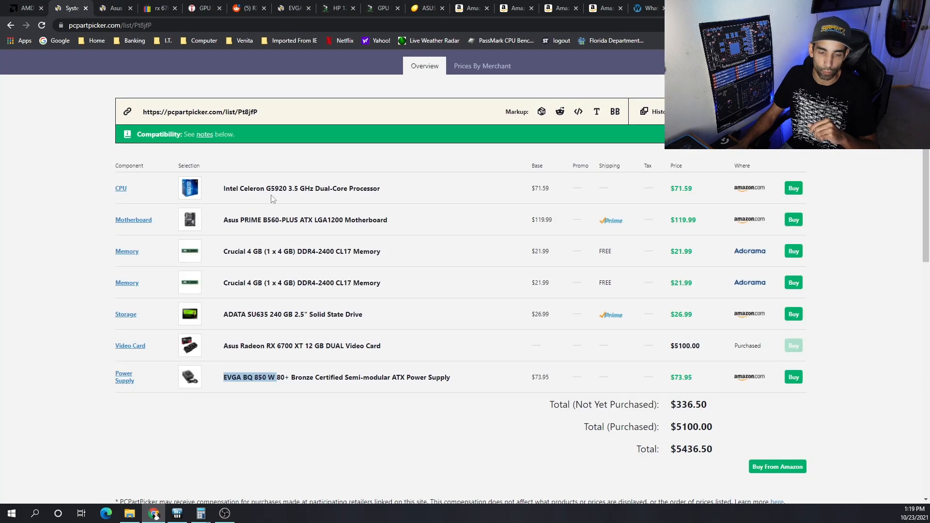
pyautogui.moveTo(494, 320)
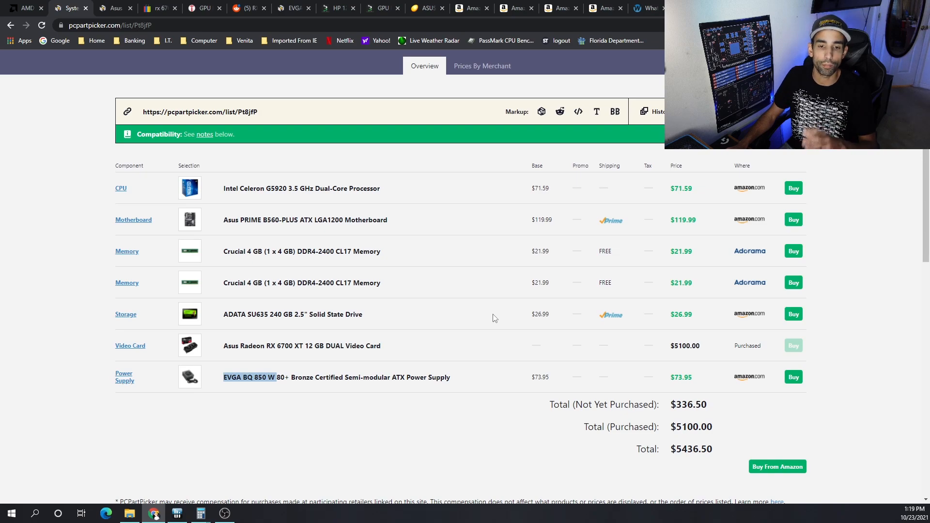
pyautogui.moveTo(491, 309)
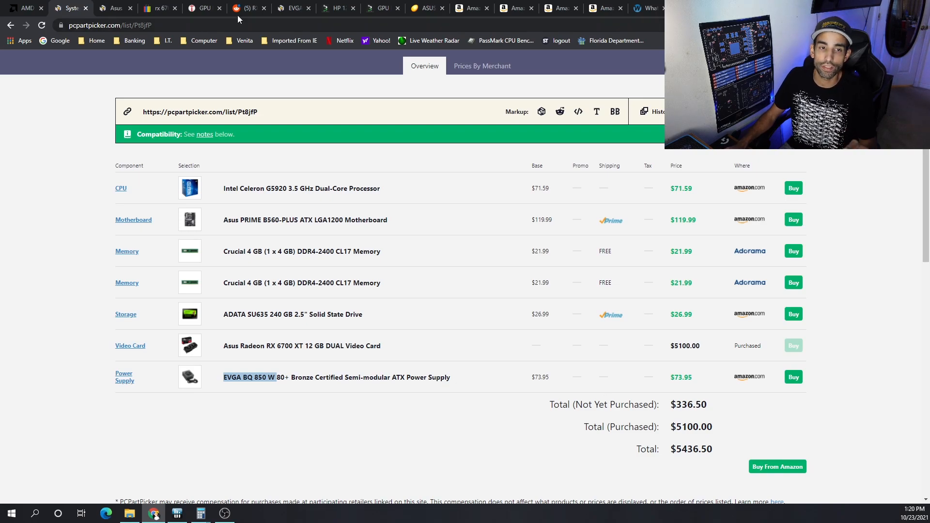
# - View the eBay RX 6700 XT listings priced around $845–$850
pyautogui.click(157, 8)
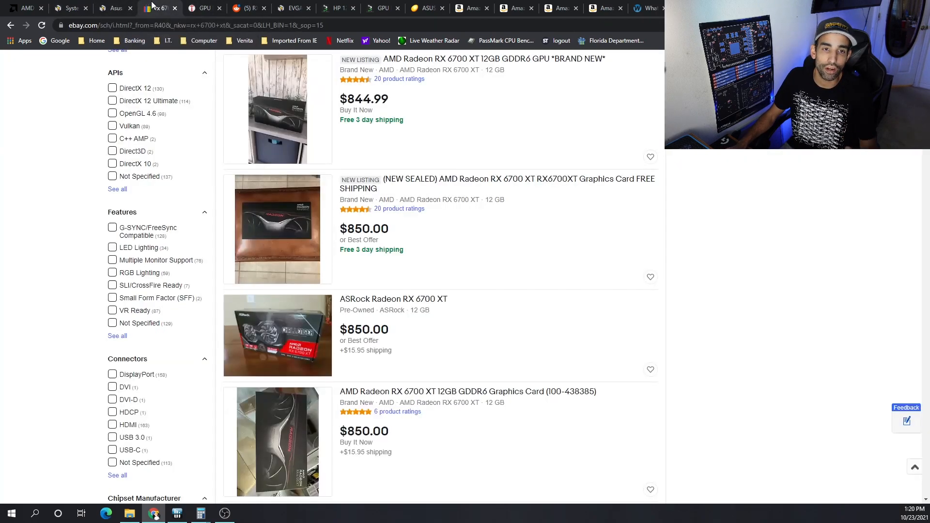
pyautogui.moveTo(880, 281)
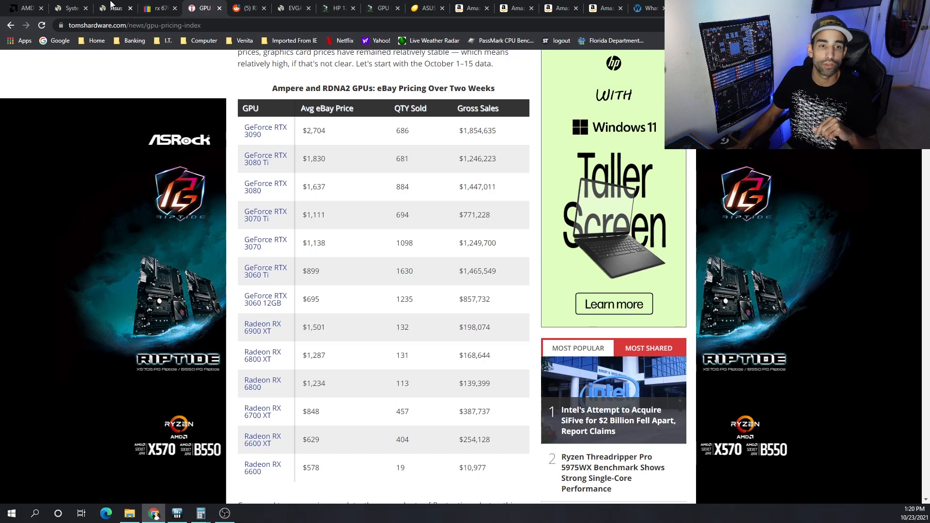
# - Check the AMD RX 6700 XT specs: 230 W typical board power, 650 W minimum PSU
pyautogui.click(113, 8)
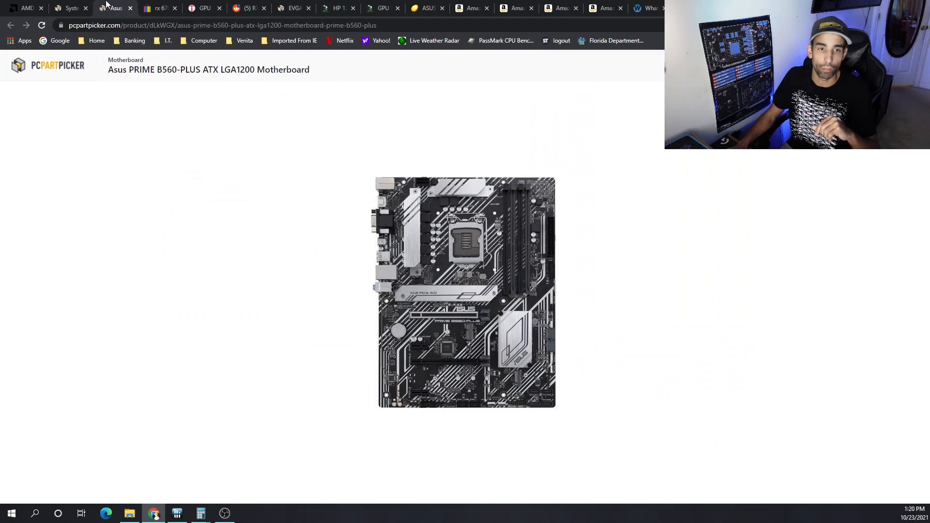
pyautogui.click(66, 7)
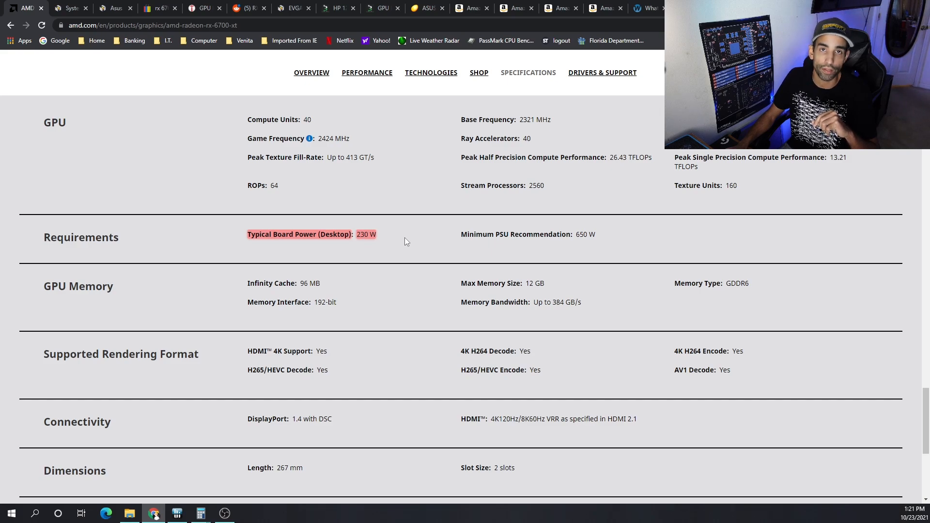
pyautogui.doubleClick(365, 233)
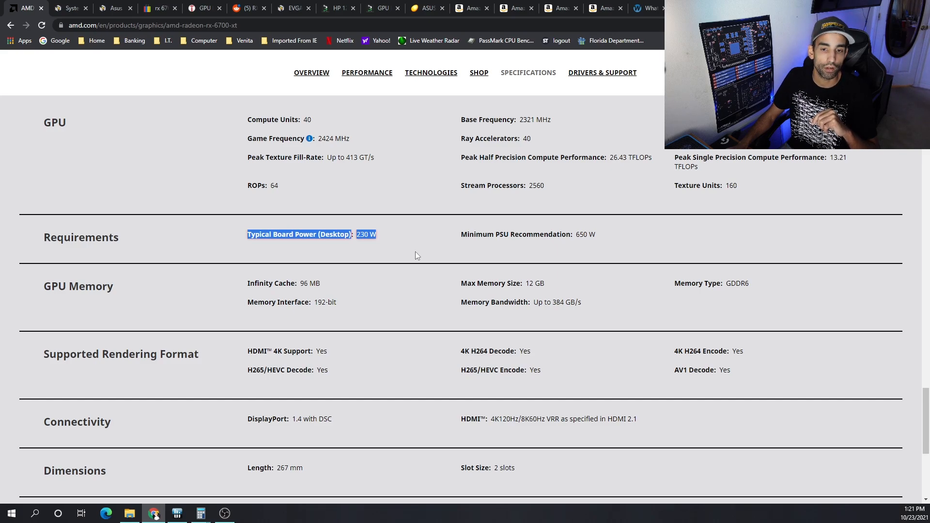
pyautogui.moveTo(311, 225)
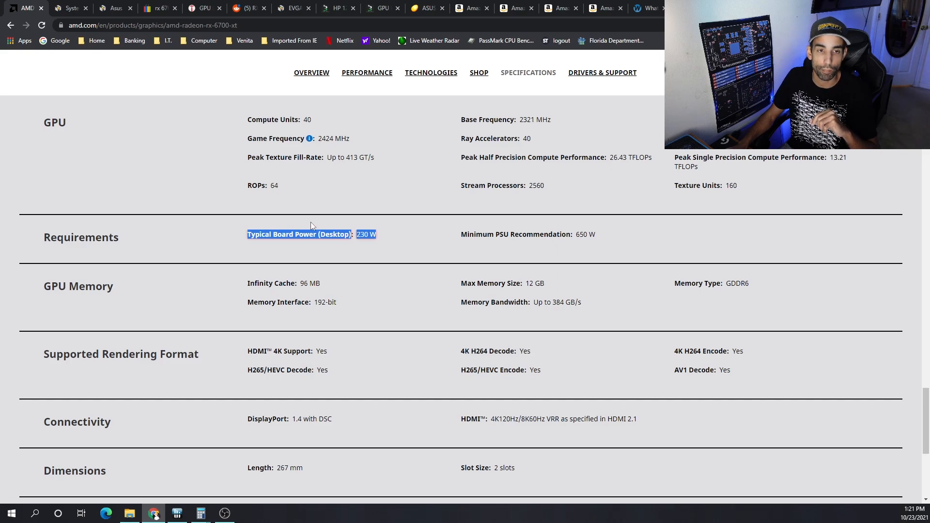
# - Revisit the parts list, then view Parallel Miner's $169 HP 1200 W Platinum PSU
pyautogui.click(69, 8)
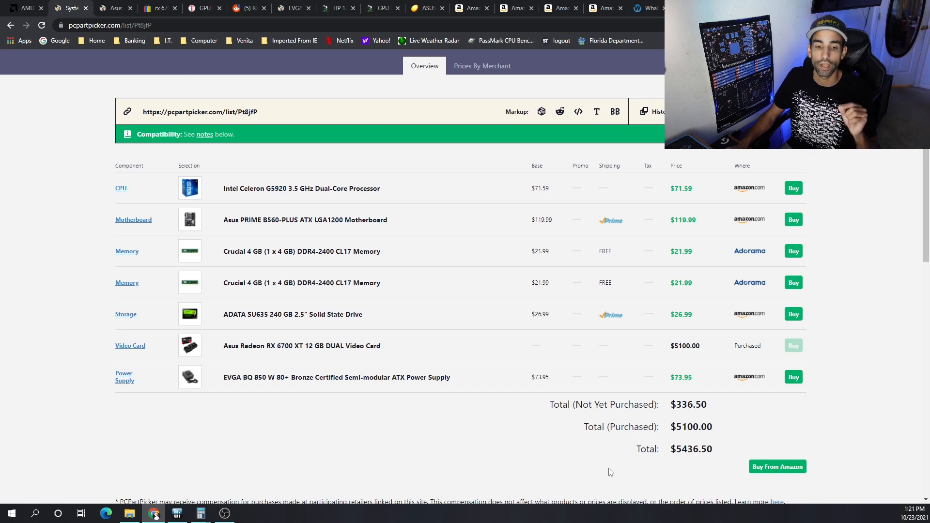
pyautogui.moveTo(432, 402)
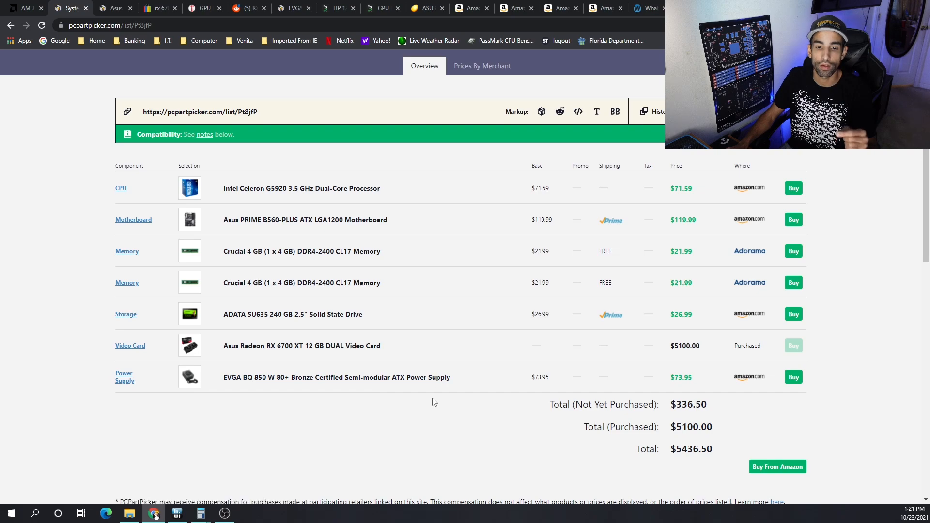
pyautogui.click(336, 8)
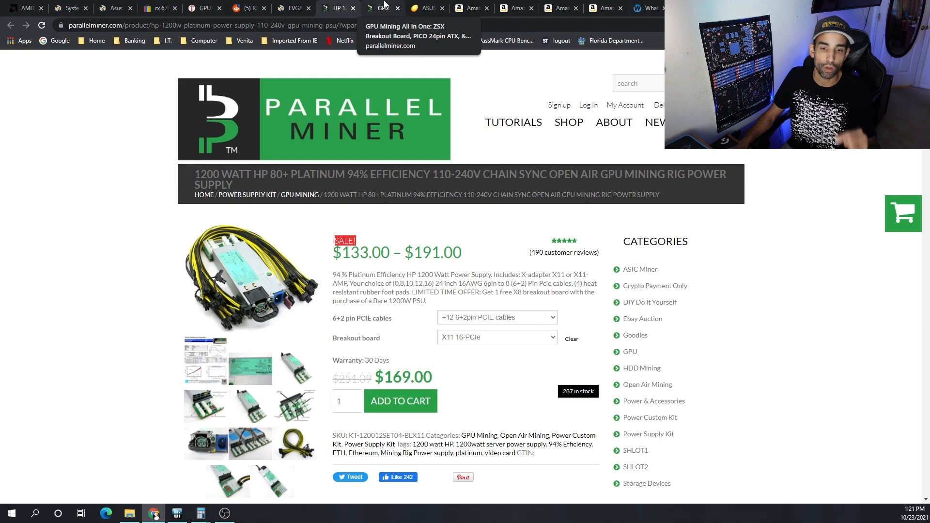
# - Review the $68.25 ZSX breakout board, then return to eBay's RX 6700 XT listings
pyautogui.click(382, 8)
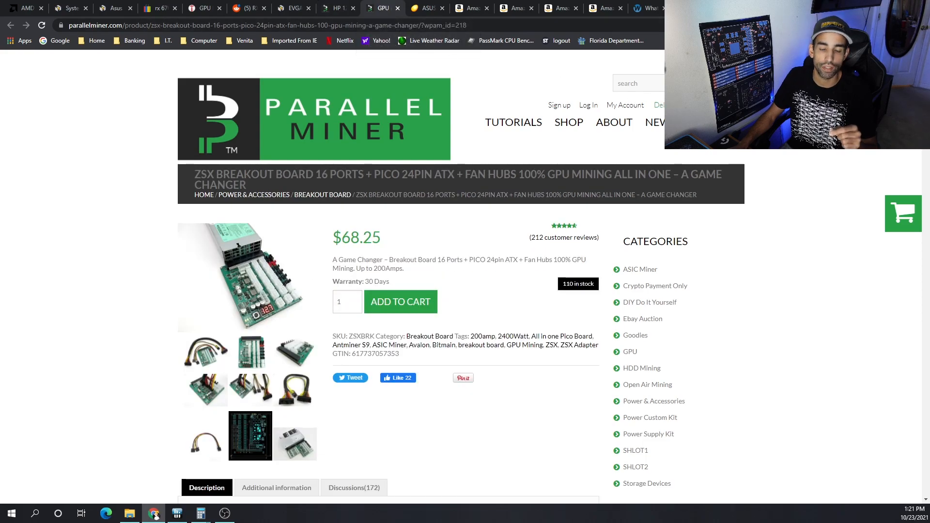
pyautogui.moveTo(804, 266)
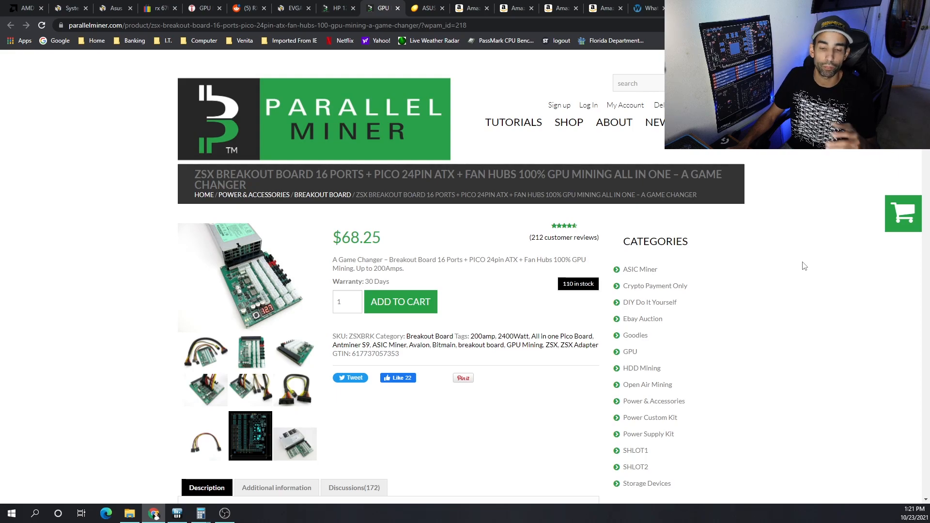
pyautogui.moveTo(323, 119)
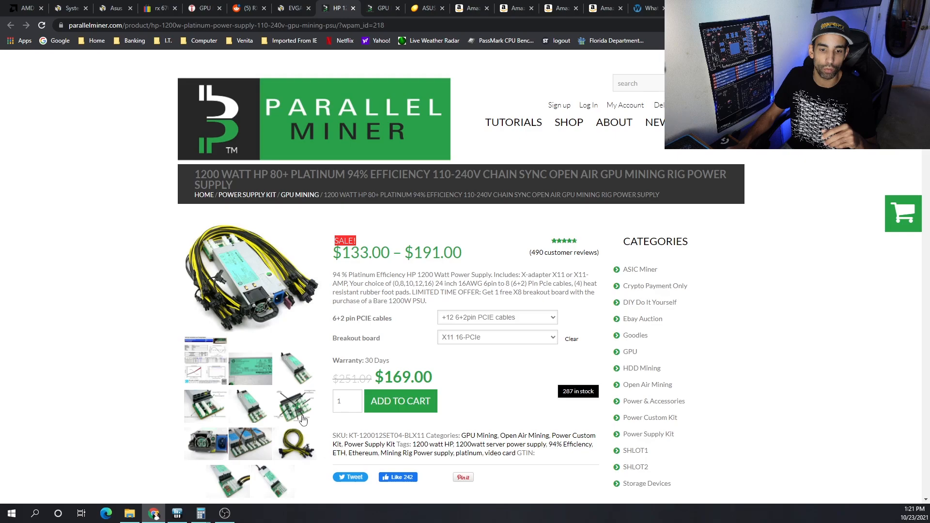
pyautogui.click(295, 408)
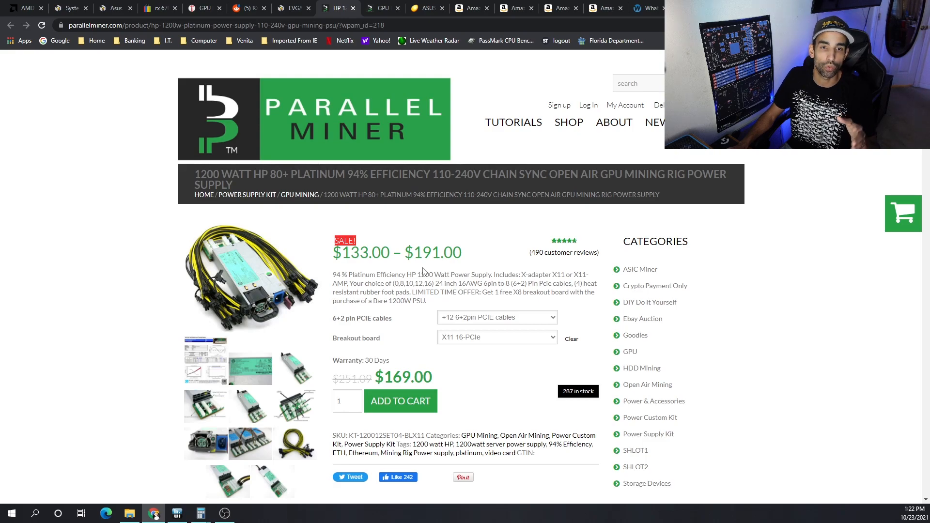
pyautogui.click(151, 8)
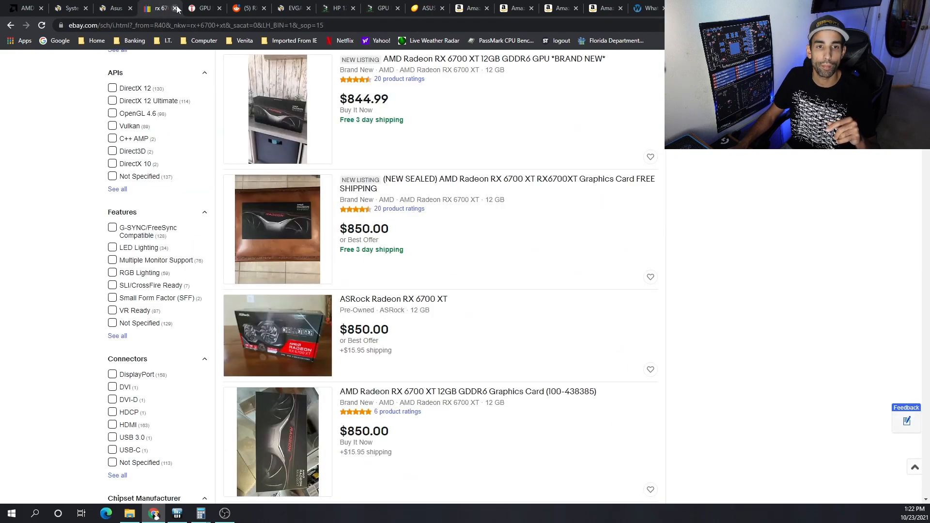
# - Show the Reddit post's Phoenix Miner ETH and ETC hashrate tables, around 44–48 Mh/s
pyautogui.click(244, 7)
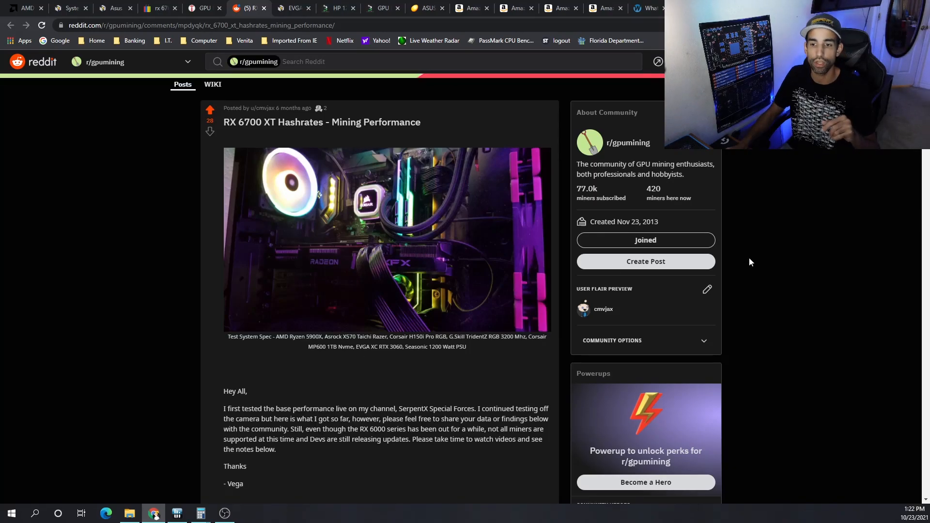
pyautogui.scroll(-3)
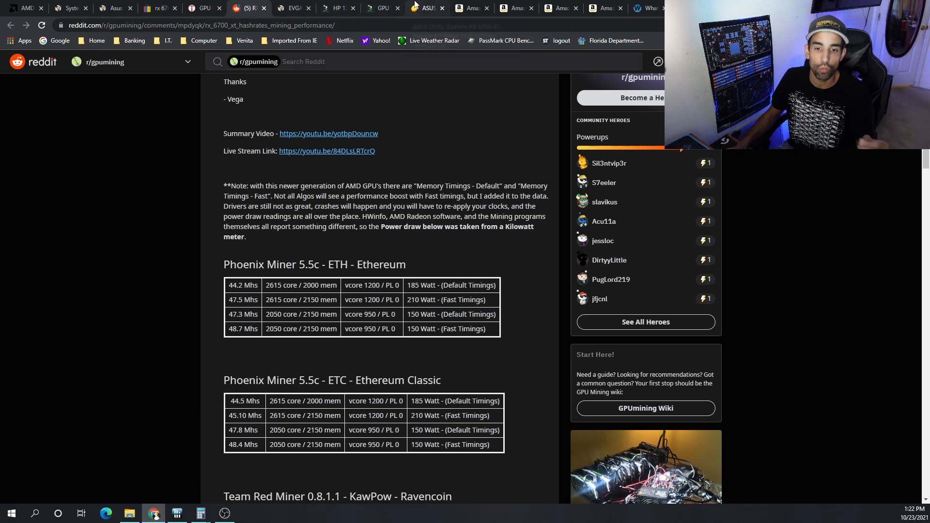
pyautogui.moveTo(248, 8)
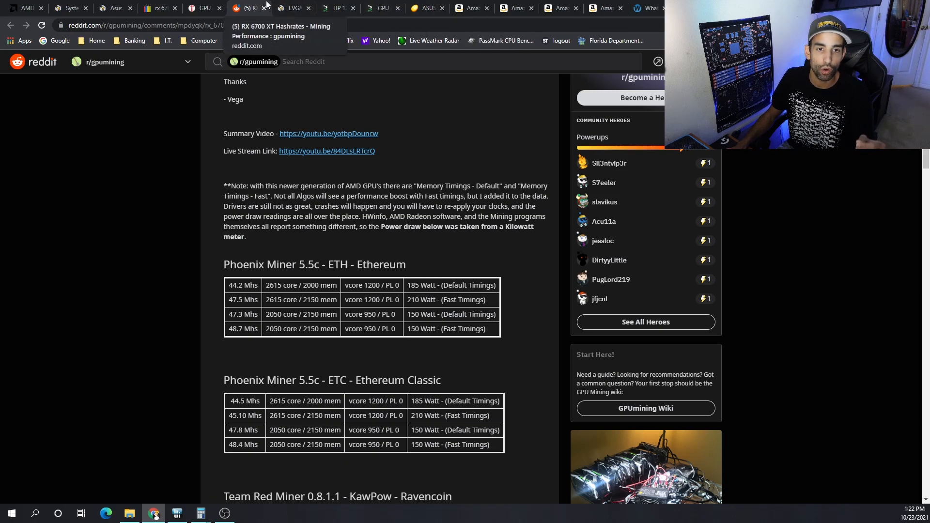
# - Look over the Asus RX 6700 XT images, the $73.95 EVGA BQ 850 W PSU, and the parts list
pyautogui.click(426, 8)
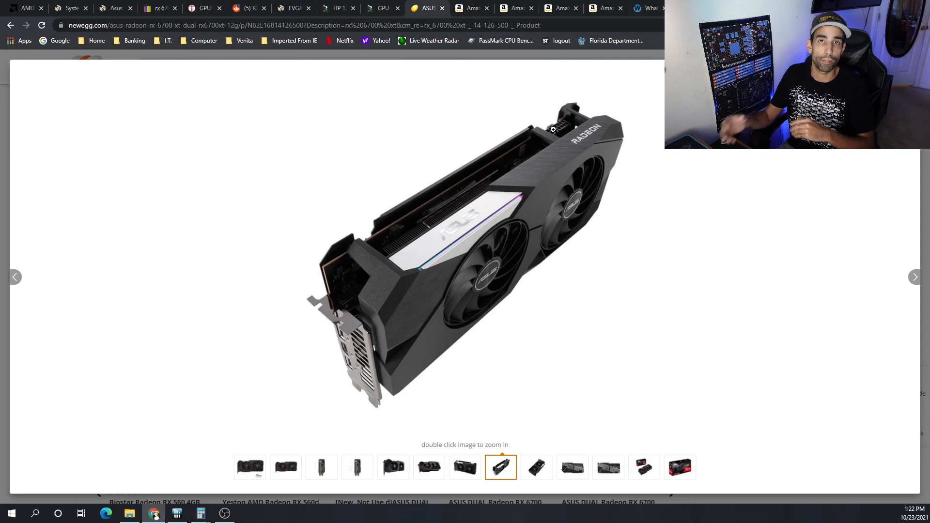
pyautogui.click(66, 9)
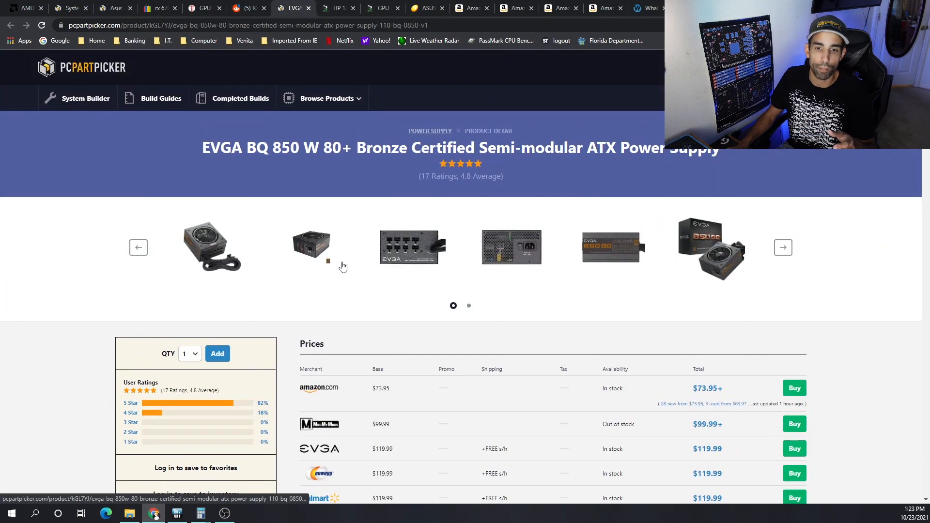
pyautogui.moveTo(300, 268)
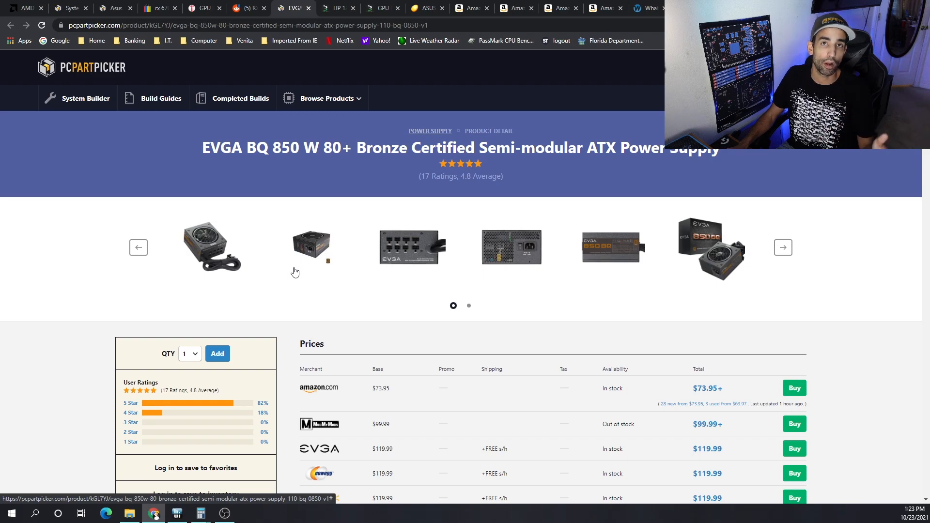
pyautogui.moveTo(298, 188)
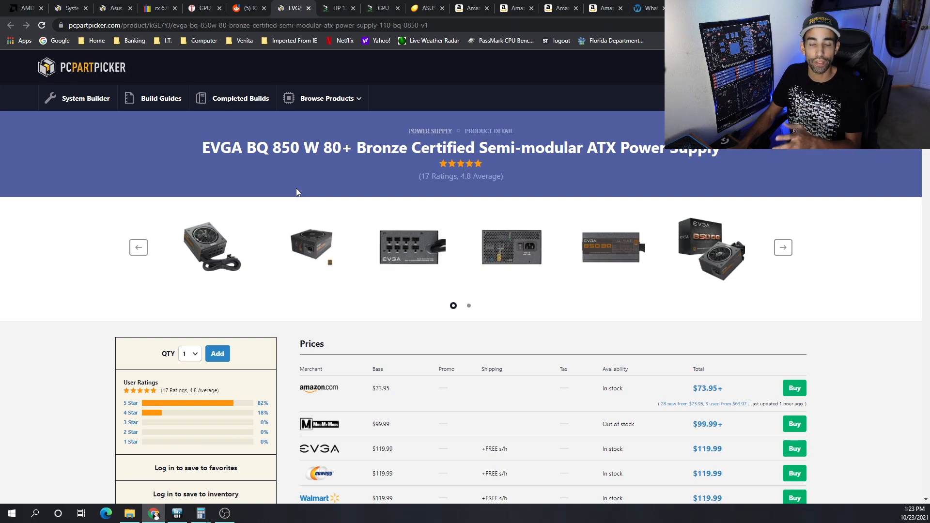
pyautogui.click(336, 8)
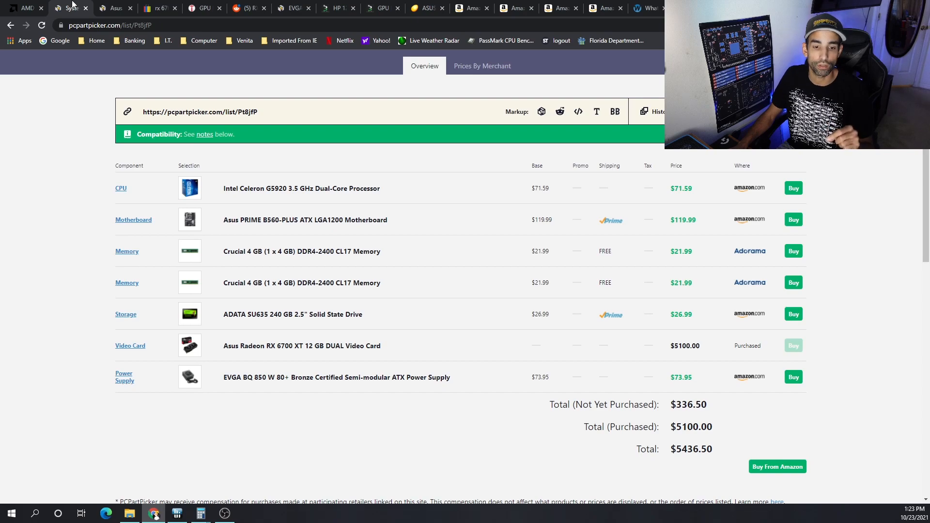
pyautogui.click(332, 7)
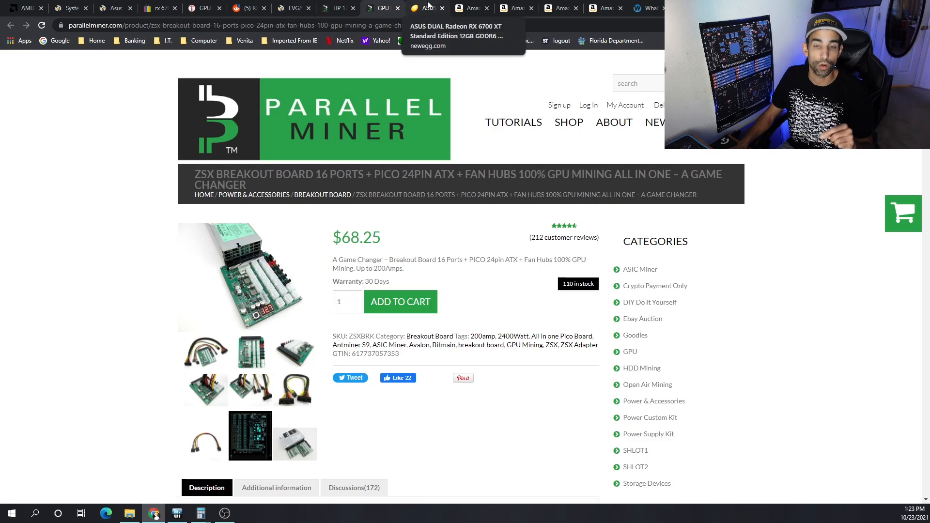
# - View the Newegg Asus RX 6700 XT images, then the $56.19 LEFUYAN 6-GPU mining frame
pyautogui.click(424, 8)
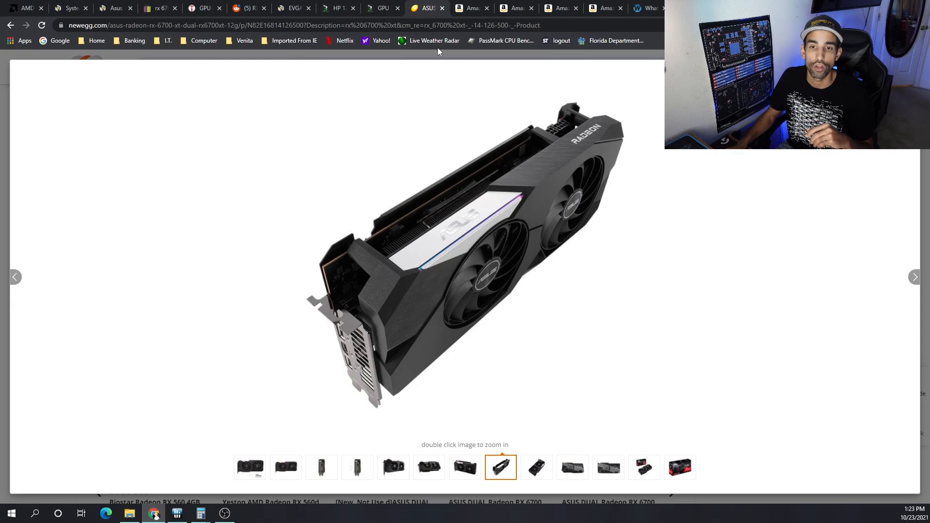
pyautogui.click(24, 8)
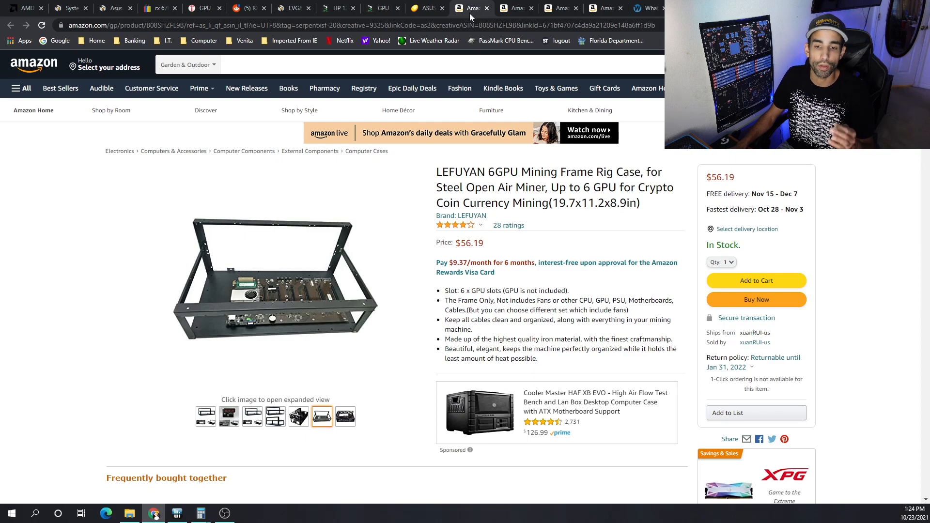
pyautogui.moveTo(513, 8)
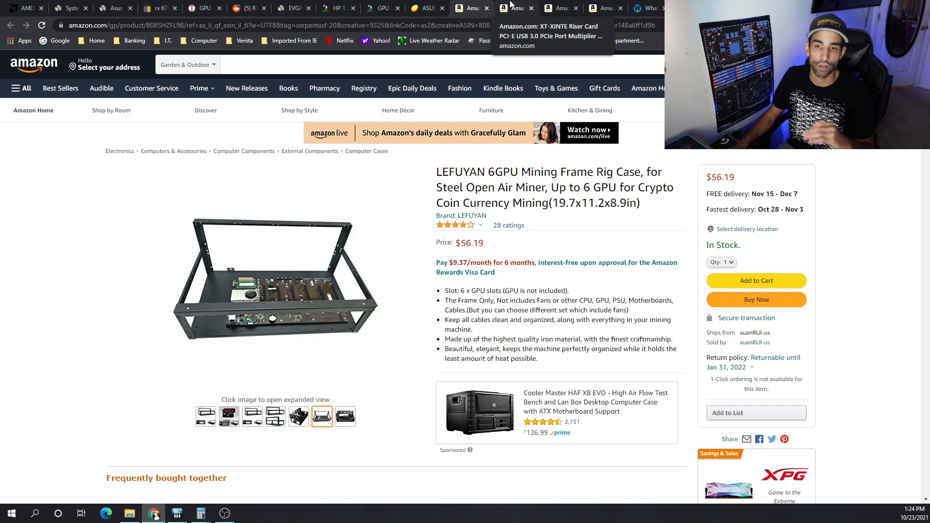
# - Show the Amazon listing for the $33.99 XT-XINTE 1-to-4 PCIe riser card
pyautogui.click(516, 8)
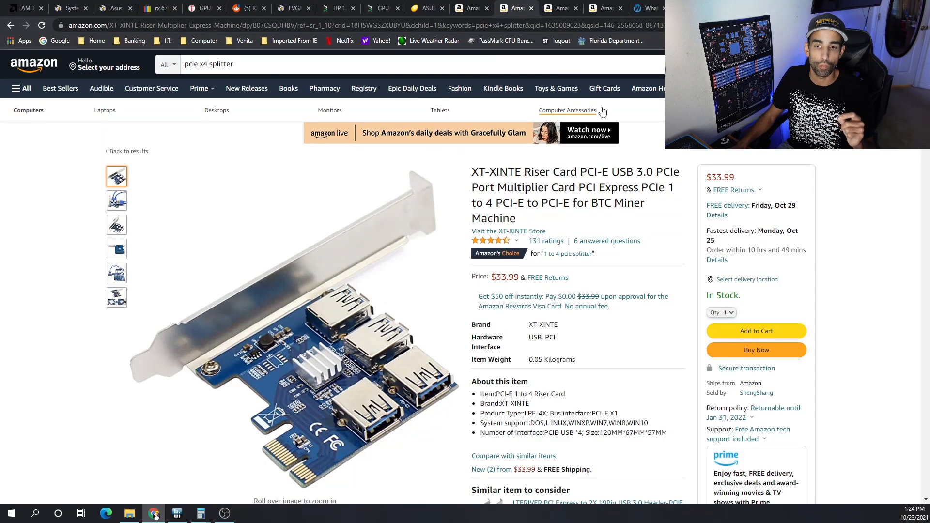
# - Show the PCPartPicker page for the Asus PRIME B560-PLUS ATX motherboard
pyautogui.click(113, 8)
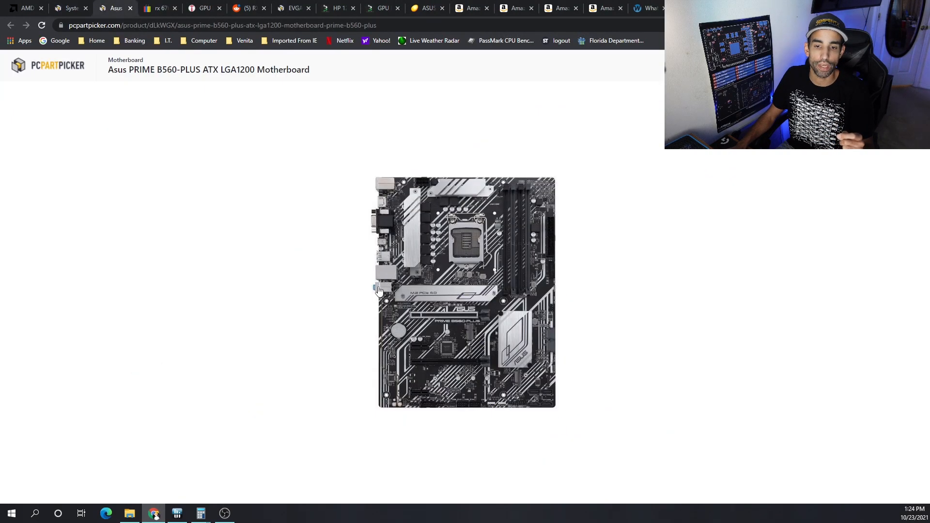
pyautogui.moveTo(426, 391)
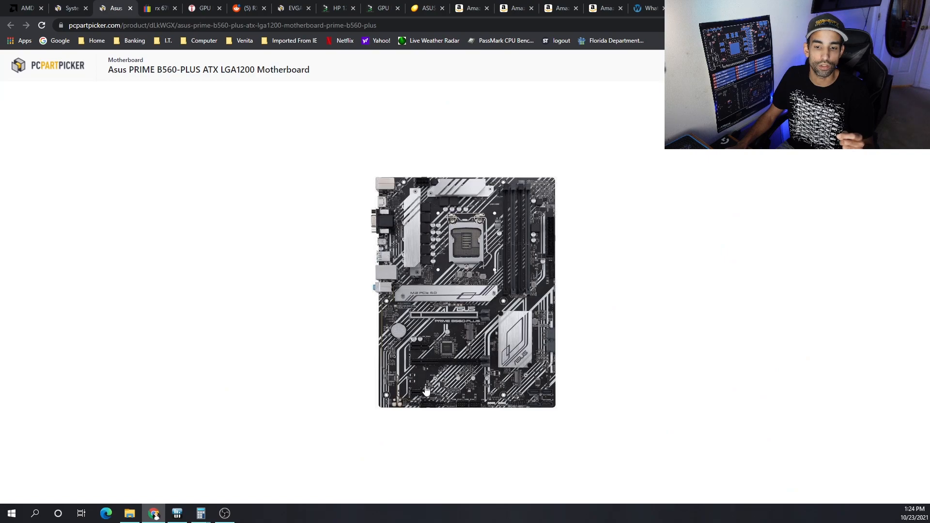
pyautogui.moveTo(502, 292)
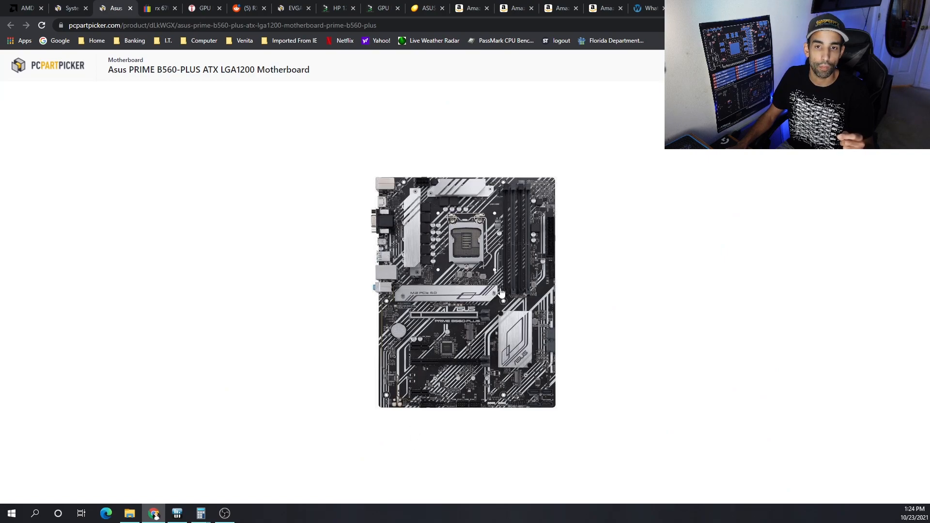
pyautogui.moveTo(514, 7)
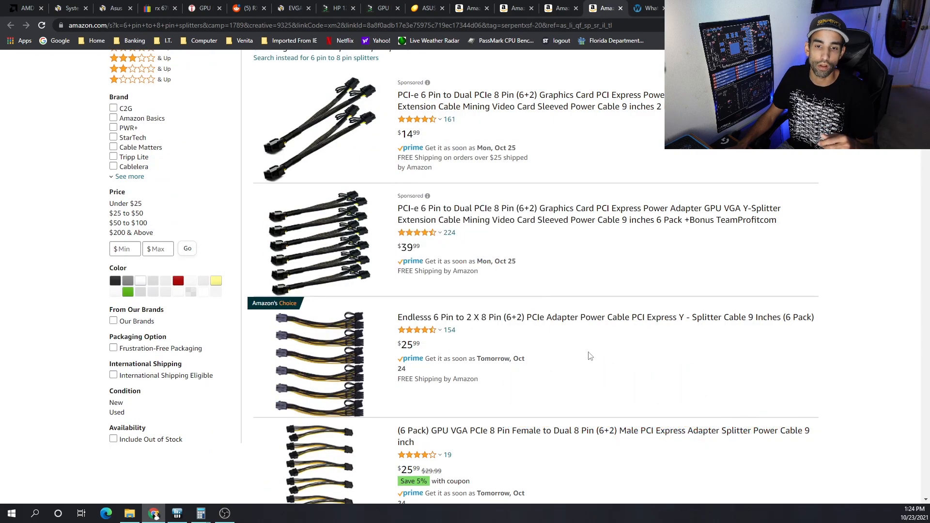
pyautogui.moveTo(633, 317)
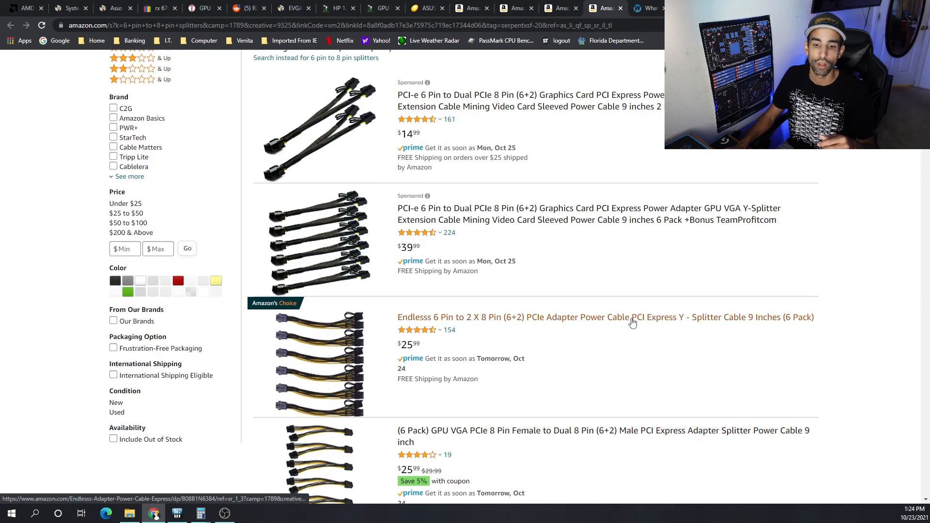
# - Skim the Amazon 6-pin to dual 8-pin PCIe splitter results, then switch to WhatToMine
pyautogui.scroll(-3)
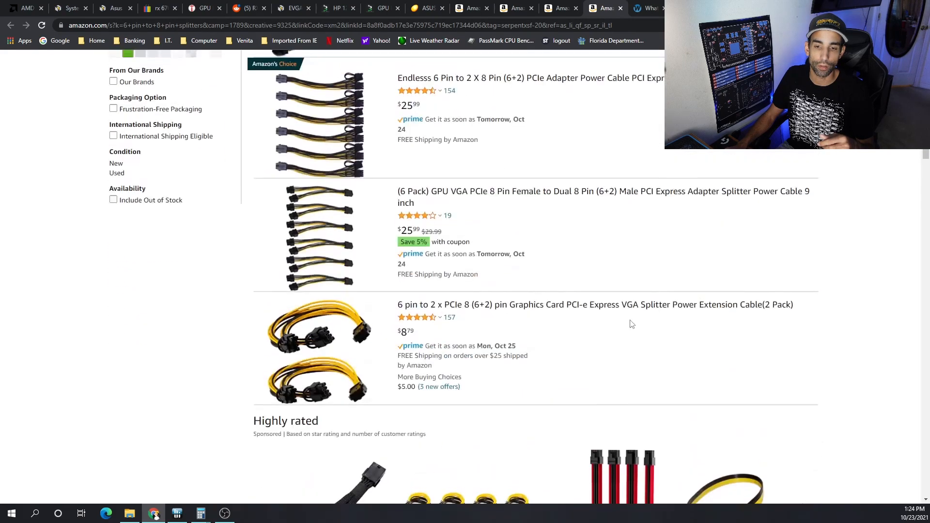
pyautogui.scroll(3)
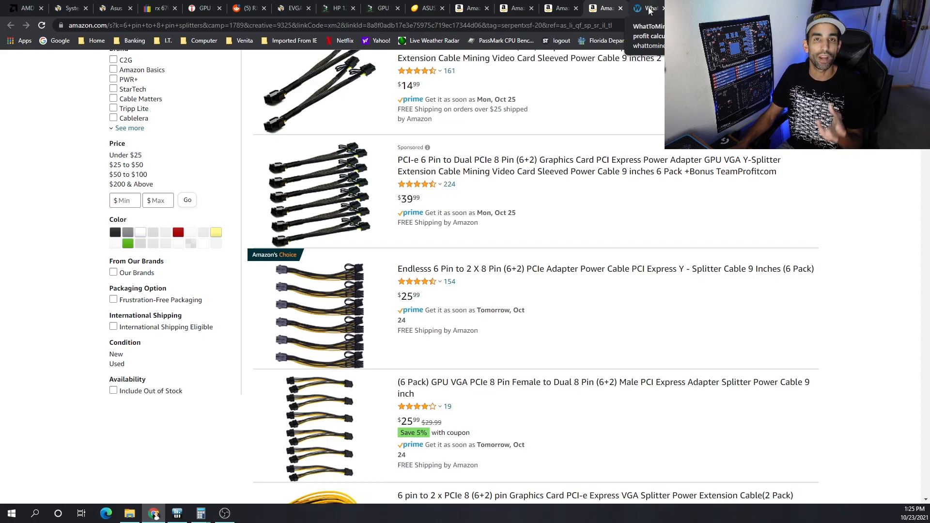
pyautogui.click(649, 8)
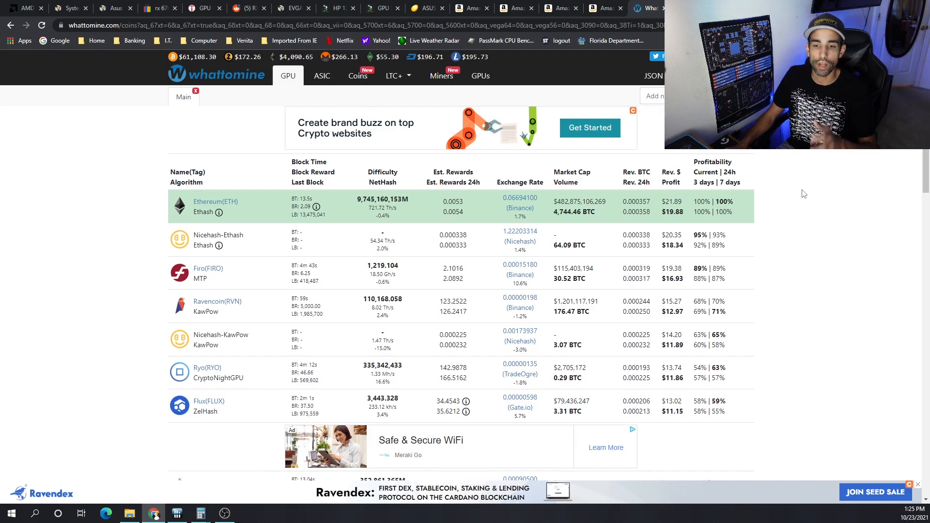
pyautogui.moveTo(795, 196)
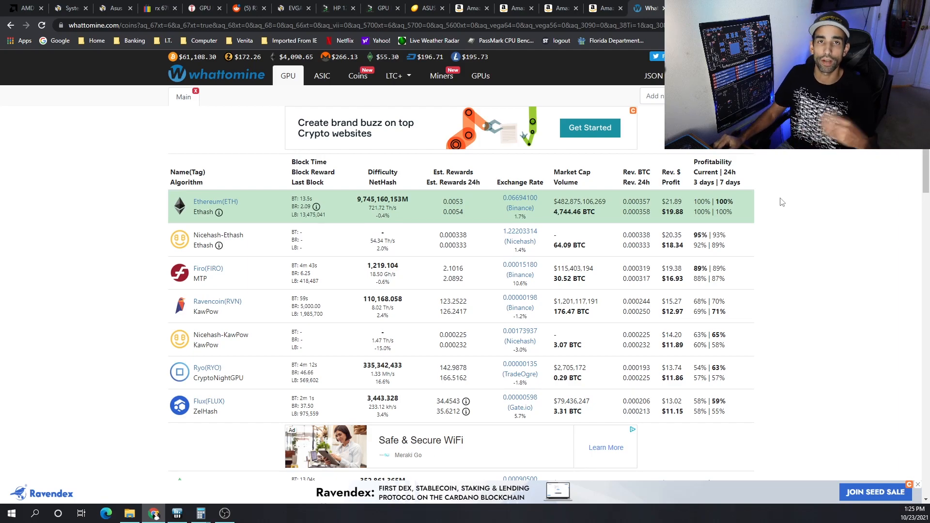
pyautogui.moveTo(785, 215)
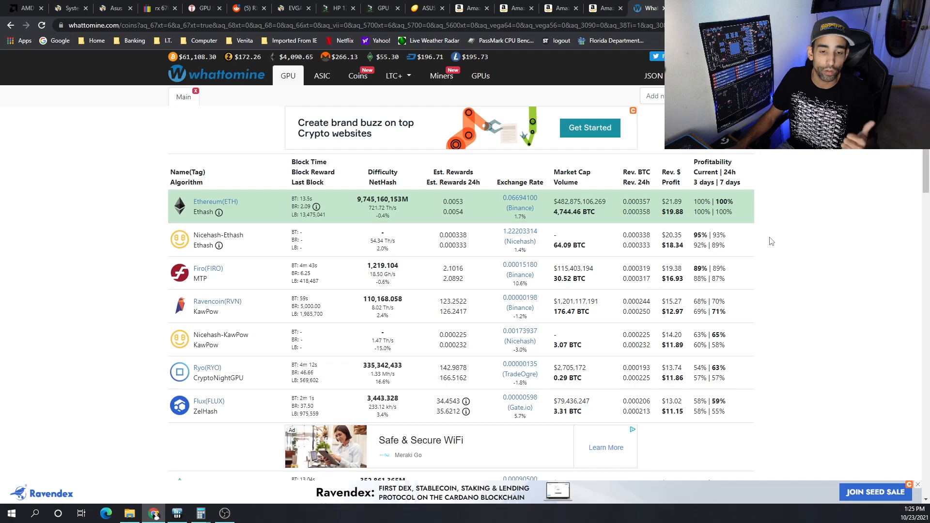
# - Scroll the coin table and bring up the Ethereum estimate for 288 Mh/s at 840 W
pyautogui.scroll(-3)
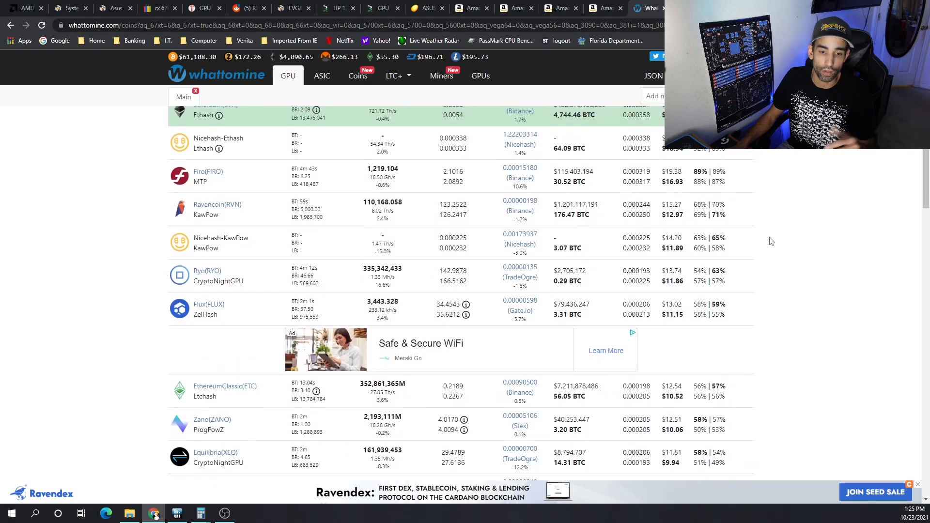
pyautogui.scroll(-3)
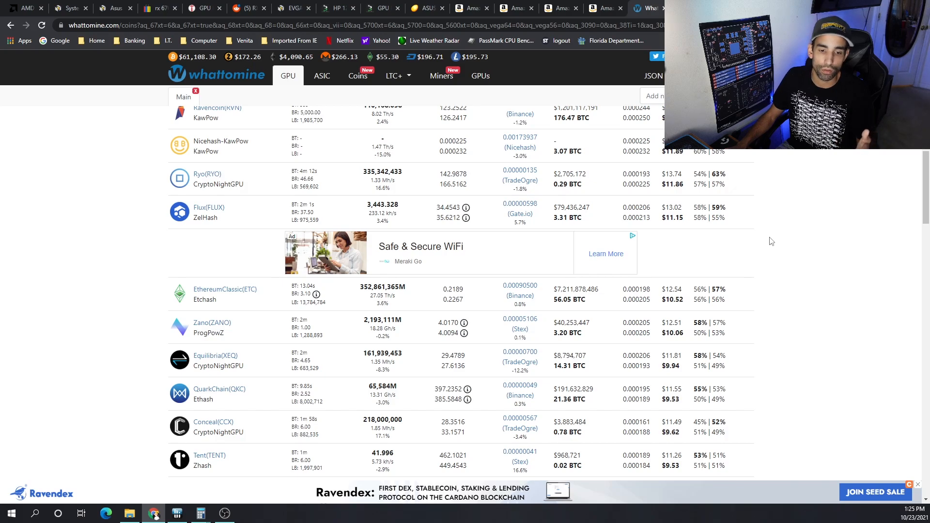
pyautogui.scroll(-3)
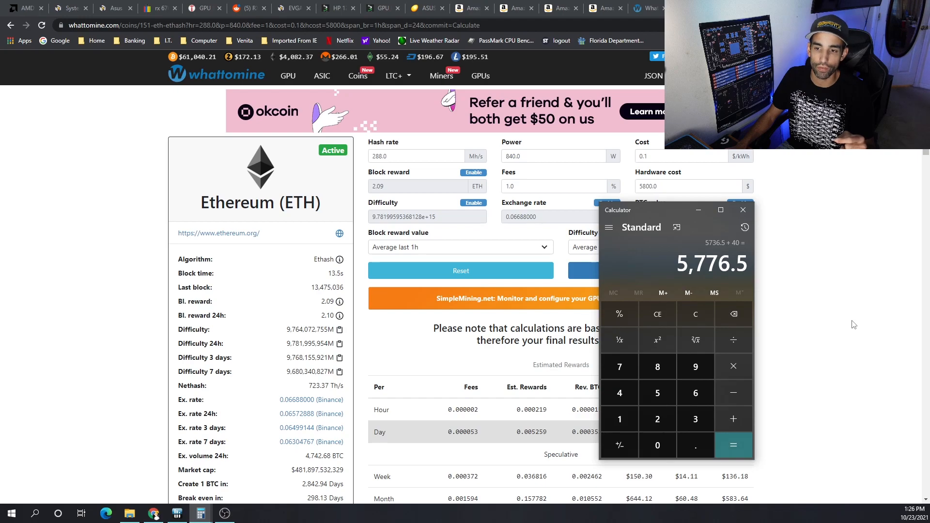
pyautogui.click(743, 210)
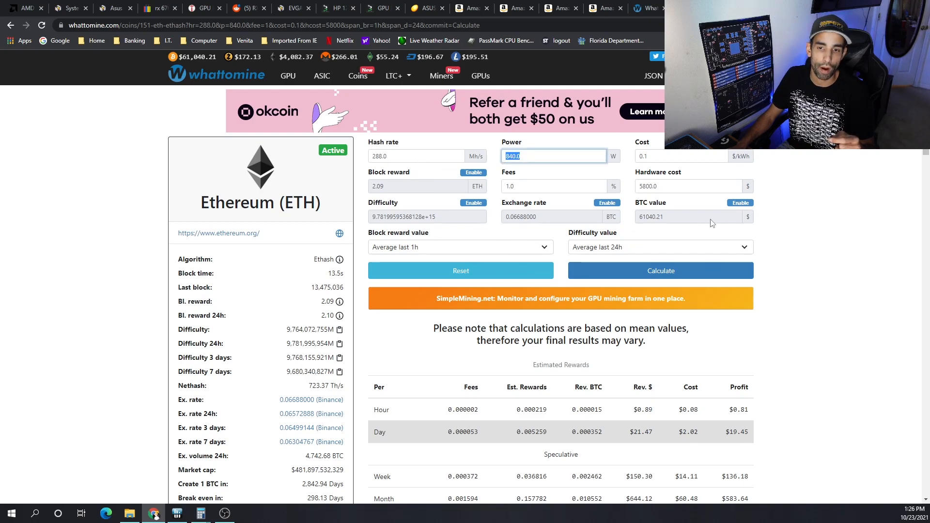
pyautogui.moveTo(537, 185)
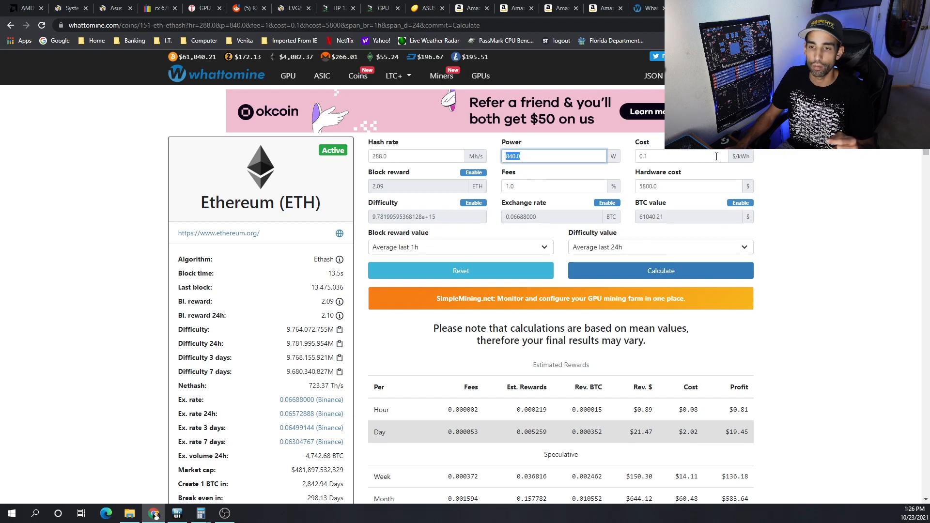
pyautogui.moveTo(815, 250)
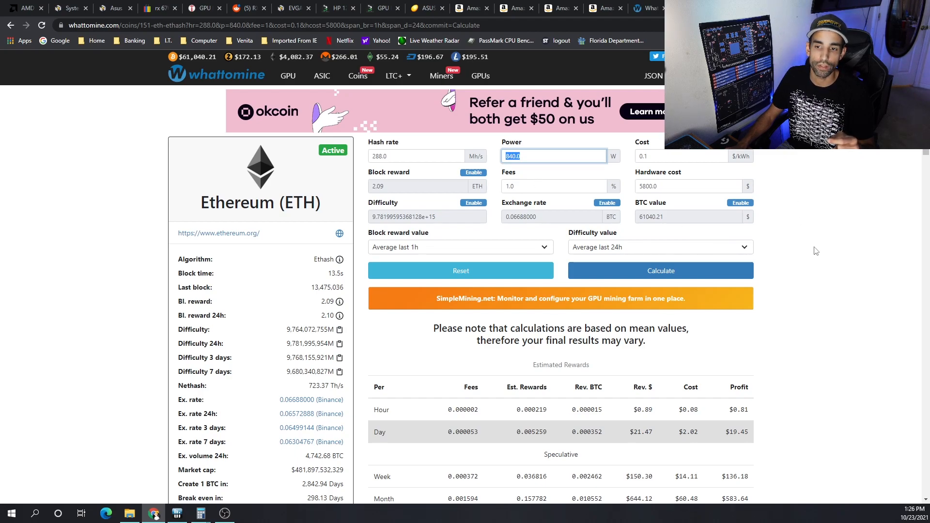
# - Scroll to the Ethereum rewards: $19.45 daily, $136.18 weekly, $583.64 monthly
pyautogui.scroll(-3)
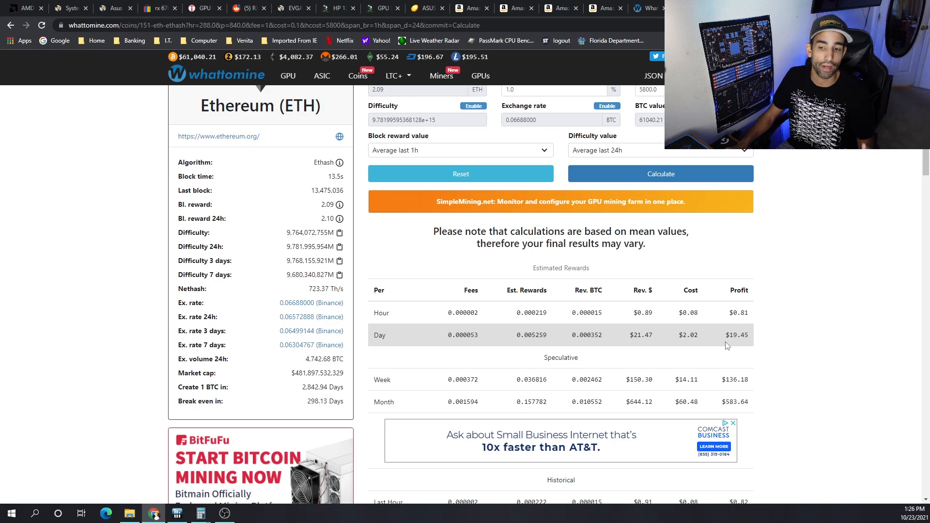
pyautogui.moveTo(305, 408)
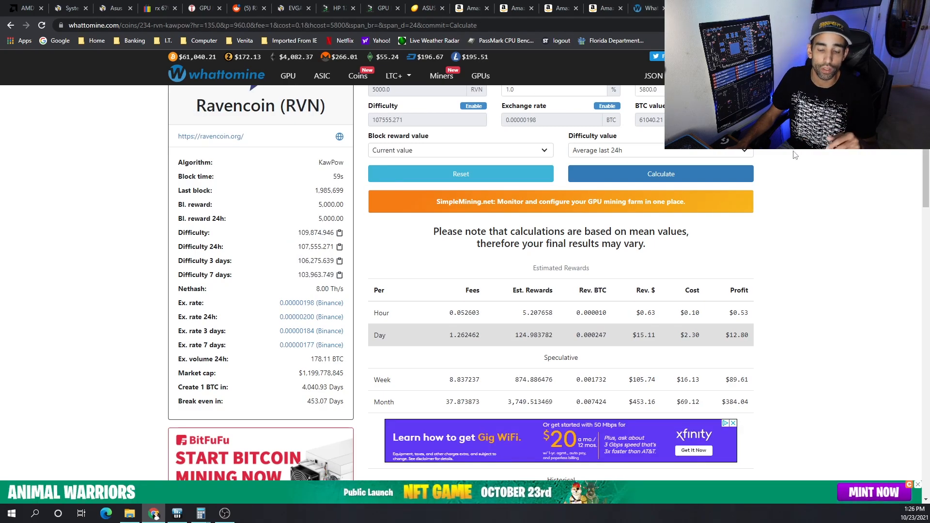
pyautogui.moveTo(798, 203)
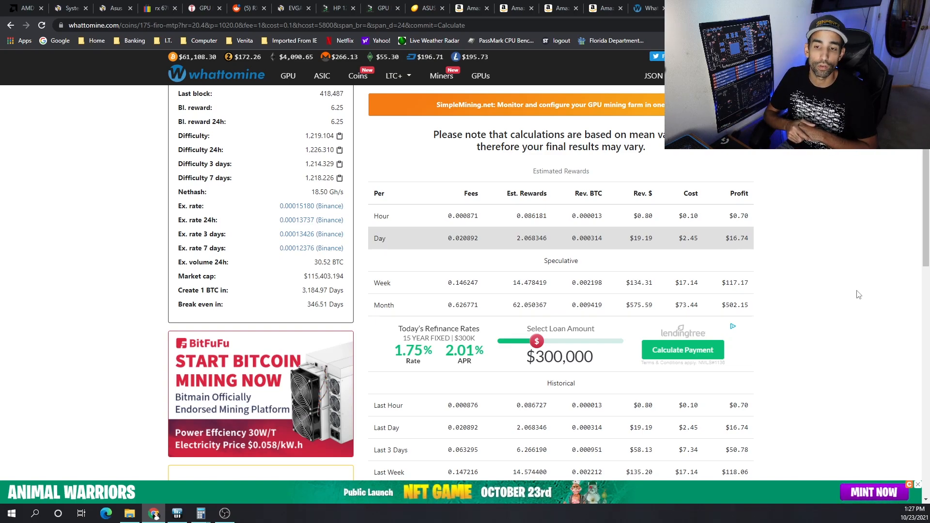
# - Return from the Ravencoin and Firo estimates to the WhatToMine GPU coin table
pyautogui.click(288, 75)
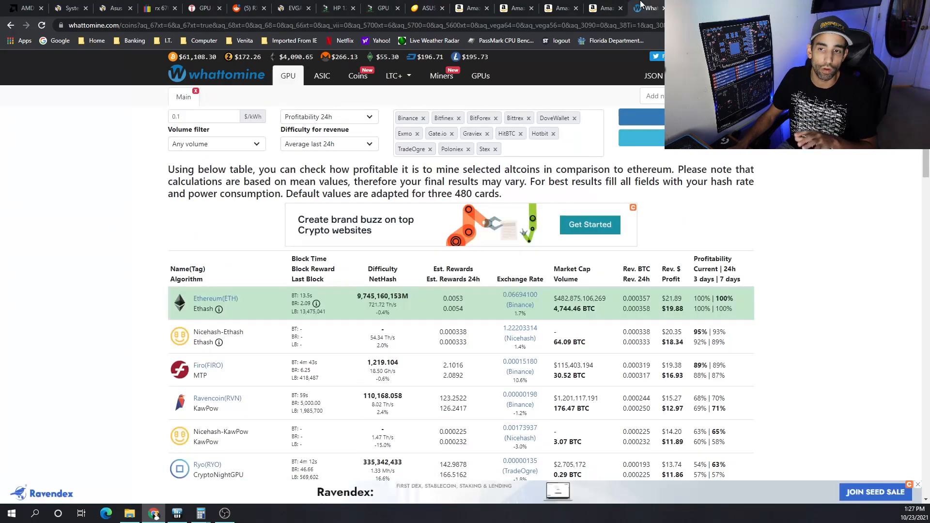